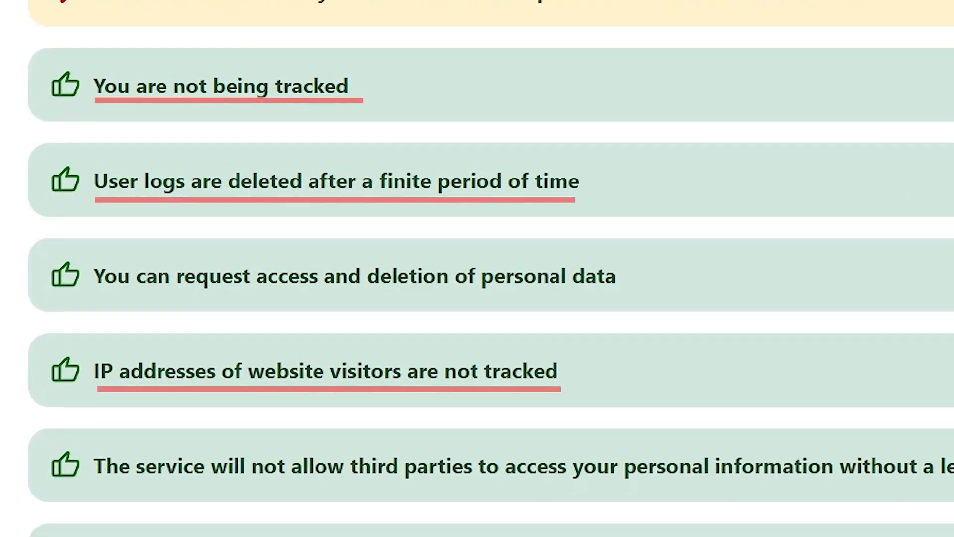
Step: Search 'vivaldi browser' and slide the desktop page's customization preview to another level
type("vivaldi browser")
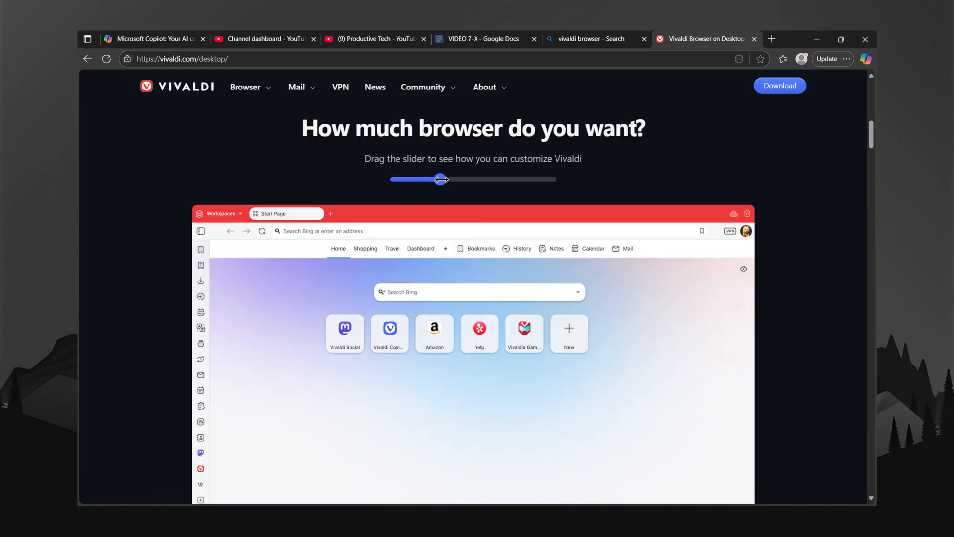
left_click_drag(440, 179, 396, 179)
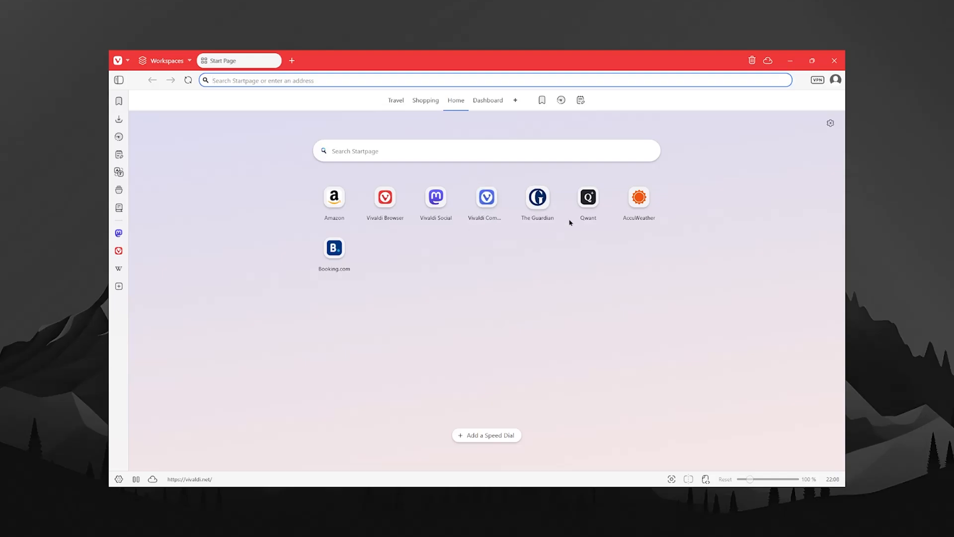
Step: Open the Start Page quick settings and pick a different background image
left_click(830, 123)
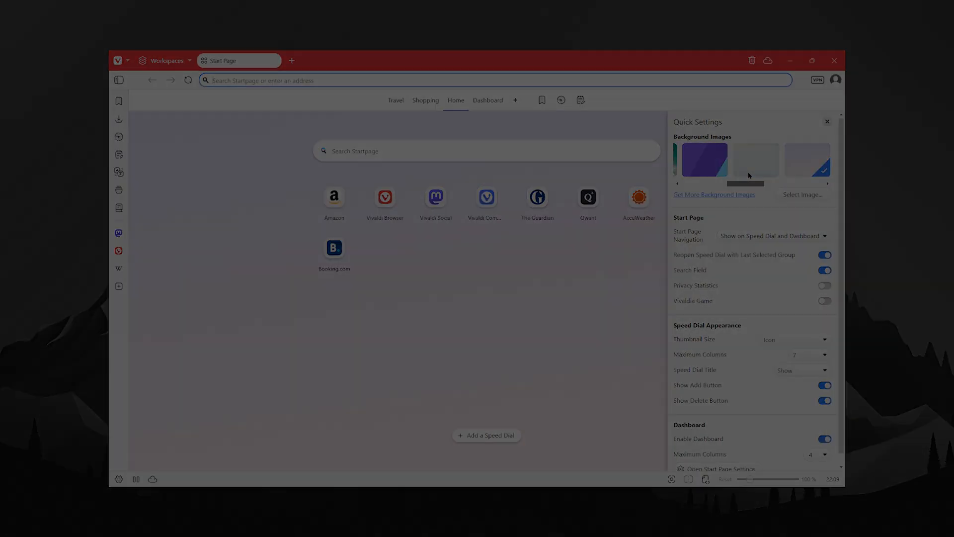
left_click(827, 121)
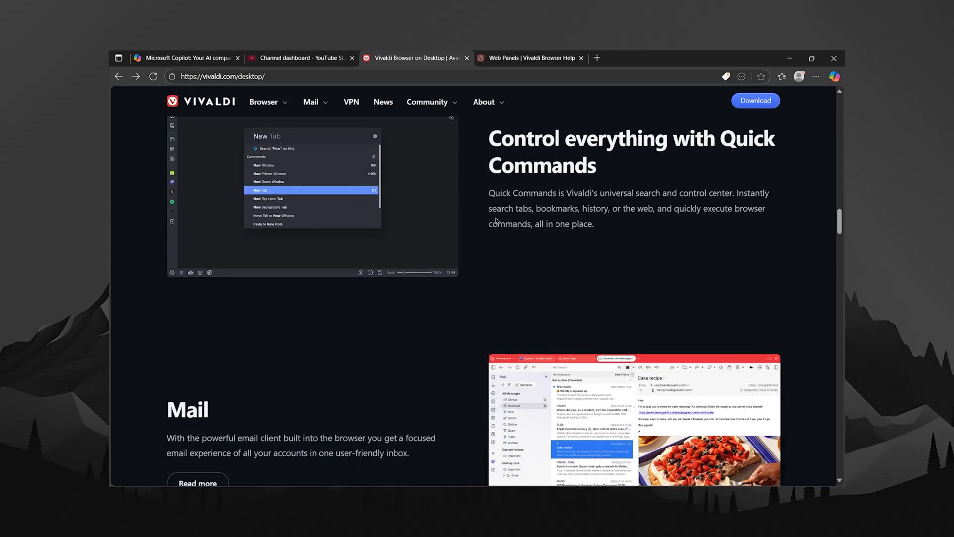
Step: Drag the desktop page's customization slider right to preview the widget Dashboard
scroll("down", 3)
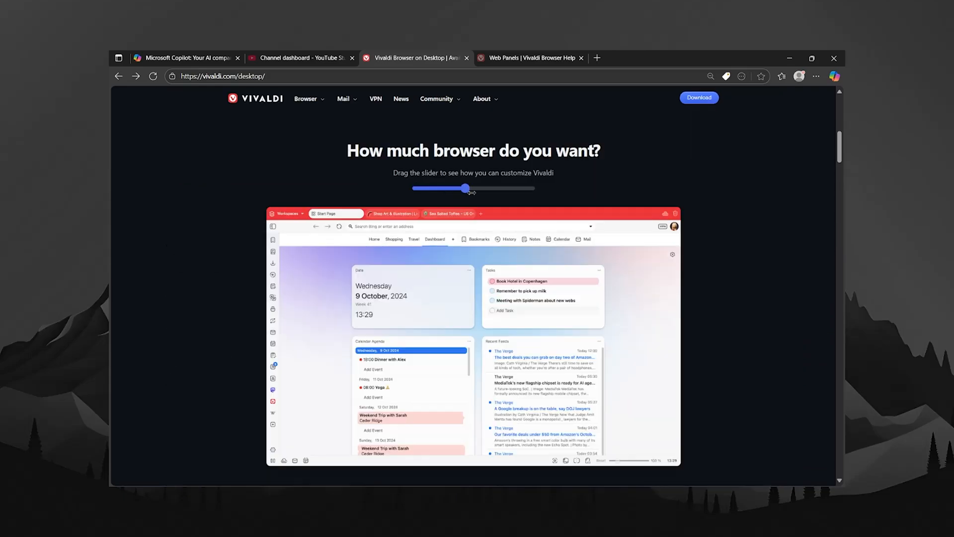
left_click_drag(465, 188, 531, 188)
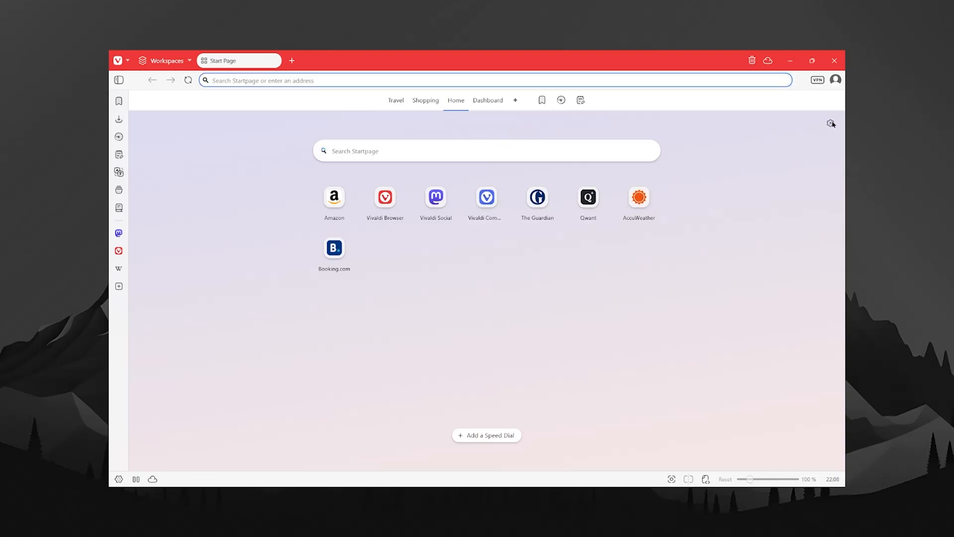
left_click(831, 123)
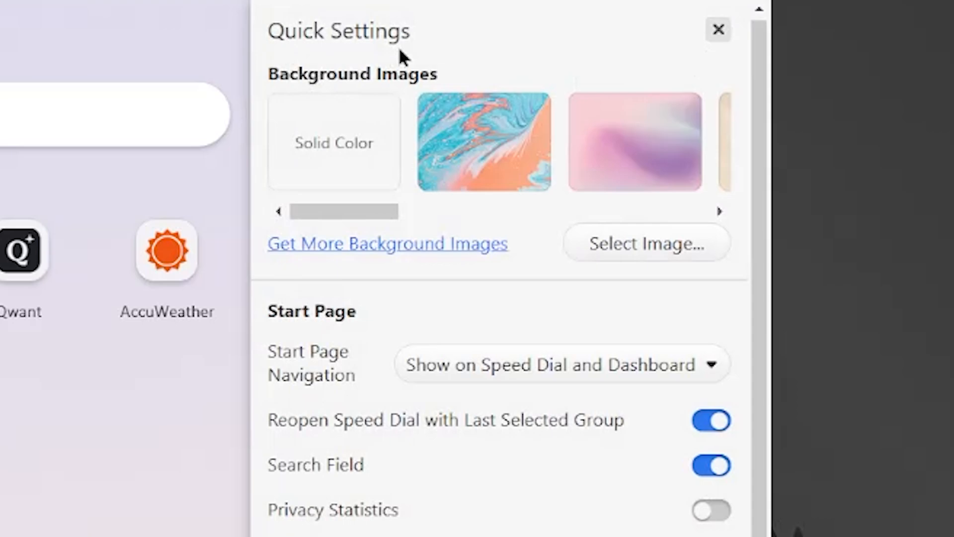
mouse_move(538, 143)
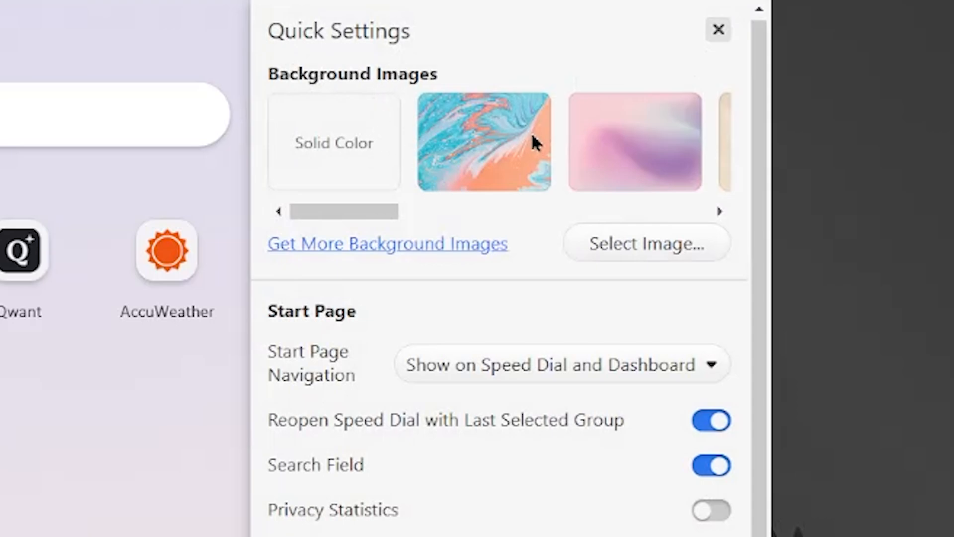
left_click_drag(334, 212, 407, 212)
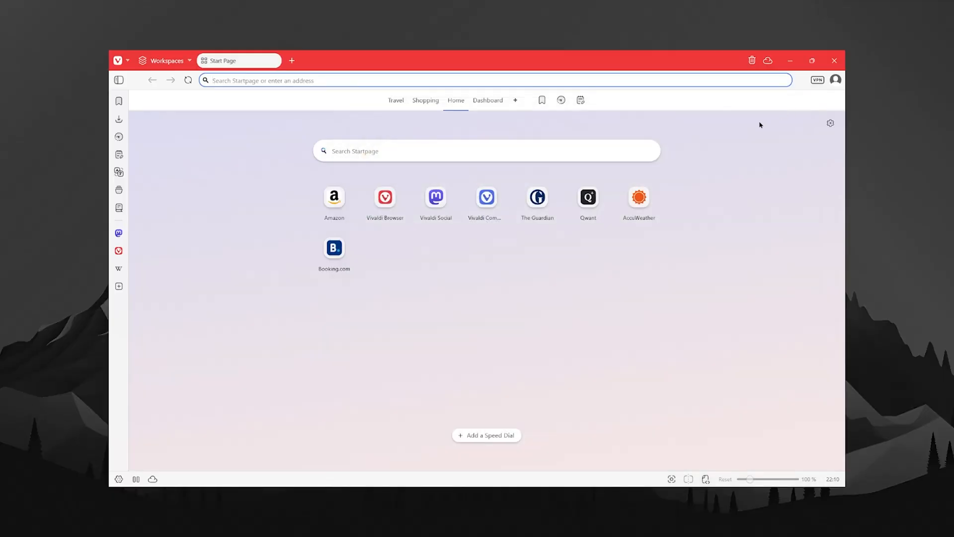
Step: Open Settings and adjust the Issuna theme's Foreground colour in the theme editor
left_click(486, 151)
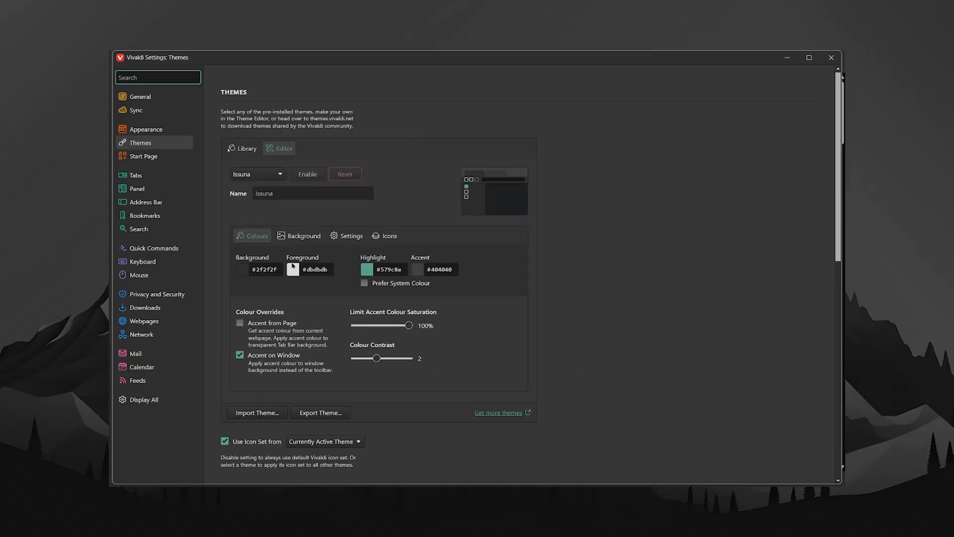
left_click(293, 269)
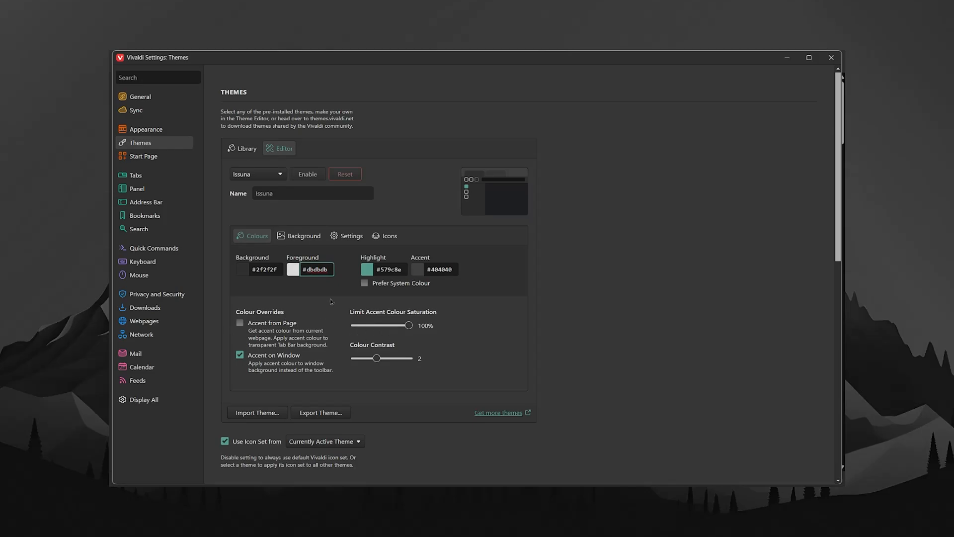
left_click_drag(408, 325, 394, 326)
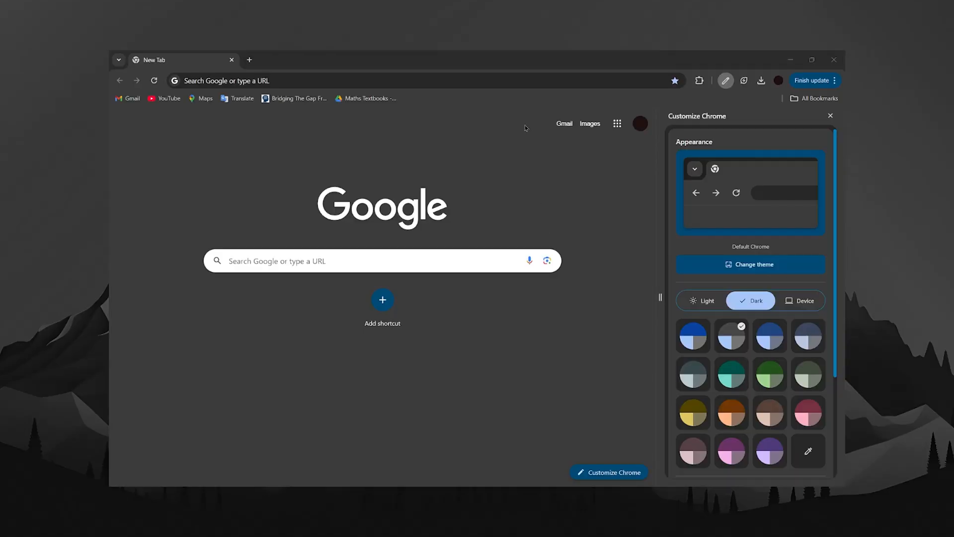
Step: Open Customize Chrome to view the dark mode Appearance colour swatches
left_click(769, 335)
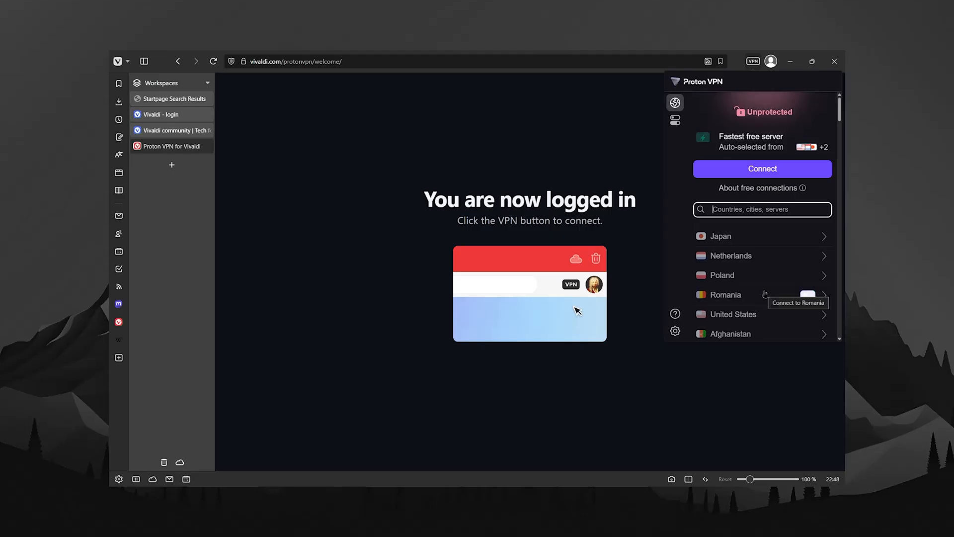
Step: Scroll down while setting the dark red theme, sunset background and left tab bar
scroll("down", 3)
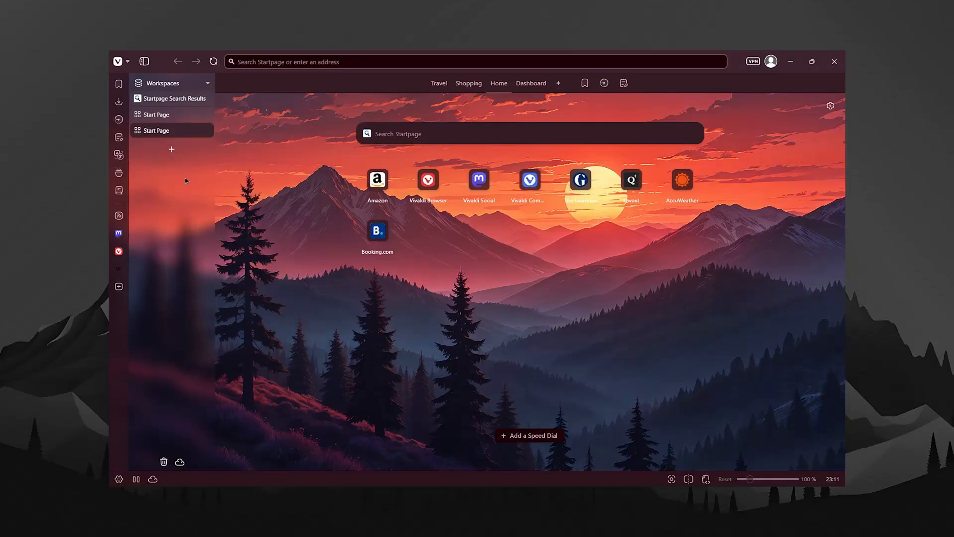
mouse_move(198, 184)
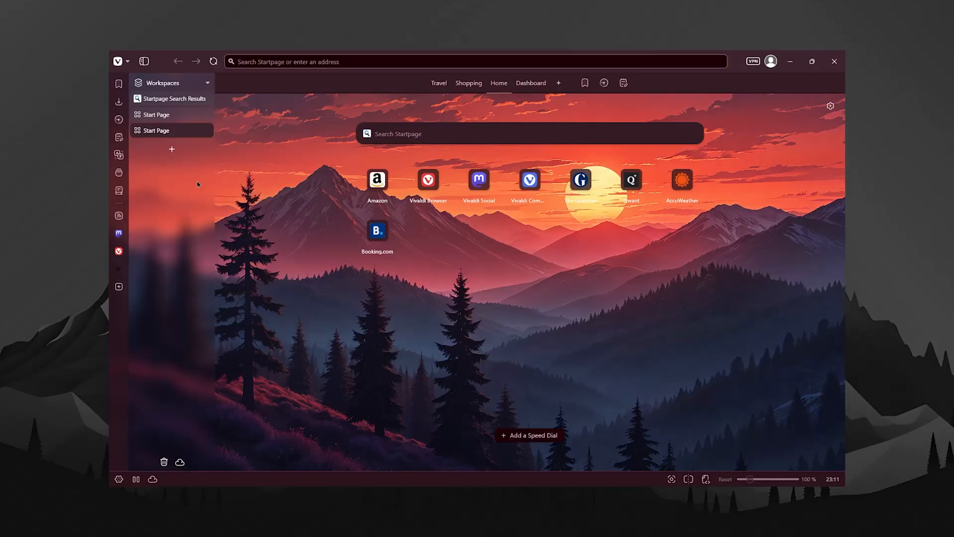
mouse_move(220, 391)
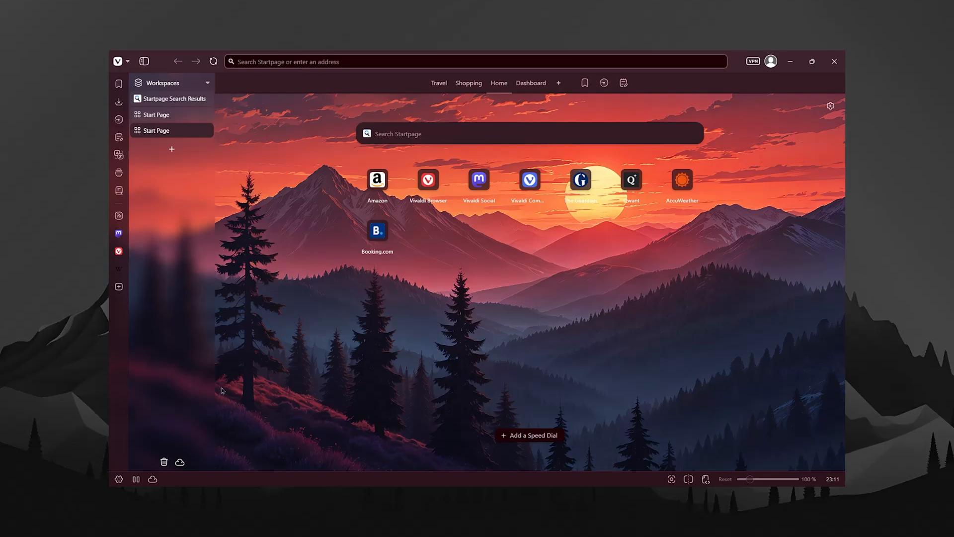
mouse_move(157, 115)
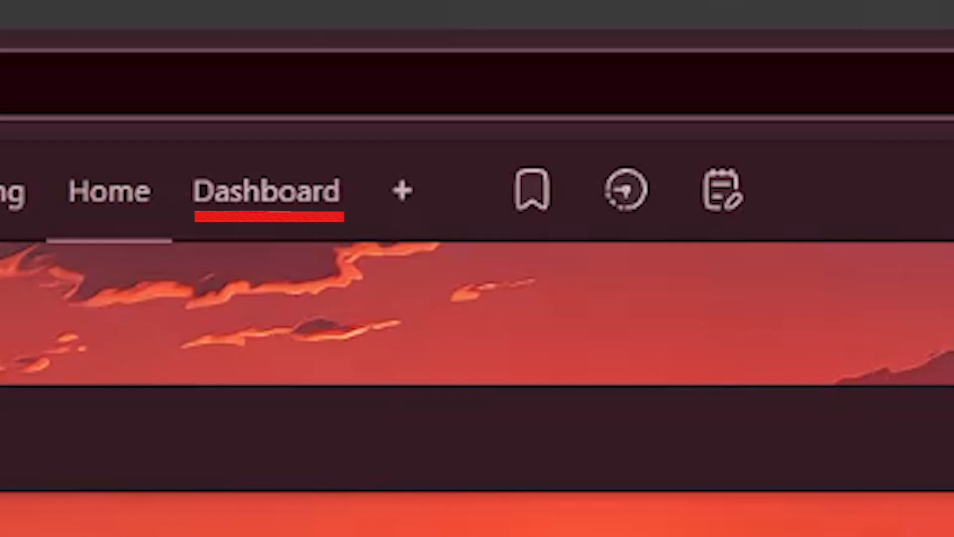
Step: Switch the Start Page to the Dashboard and open the Wiktionary widget's options
left_click(268, 192)
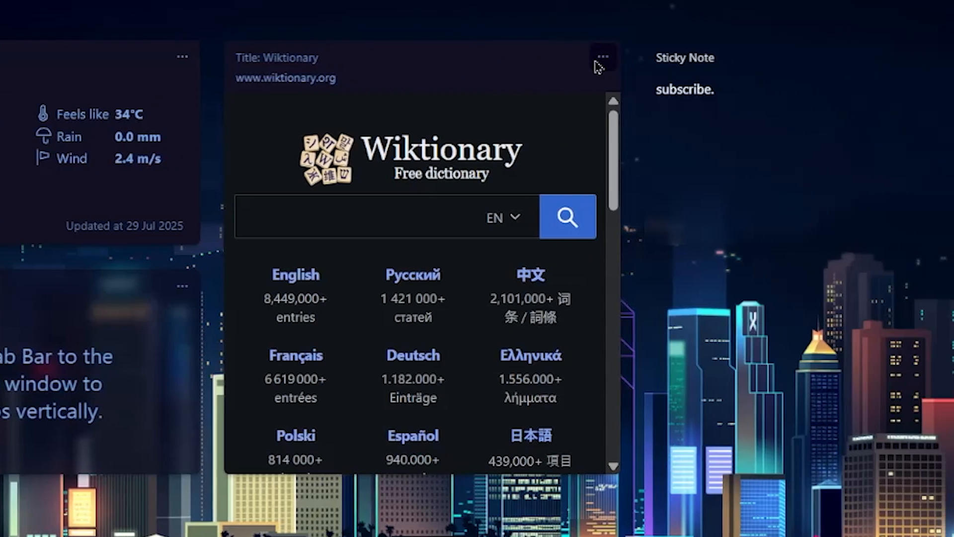
left_click(602, 57)
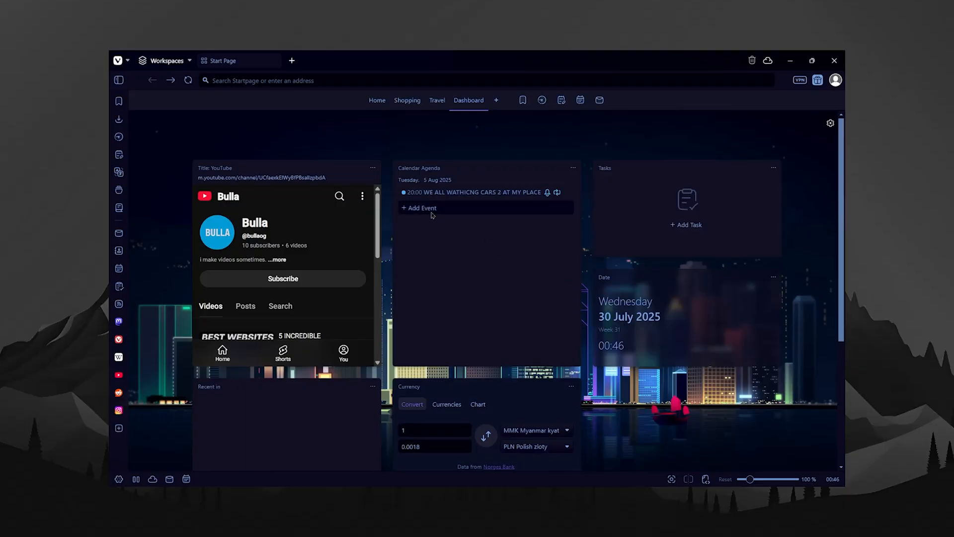
left_click(469, 192)
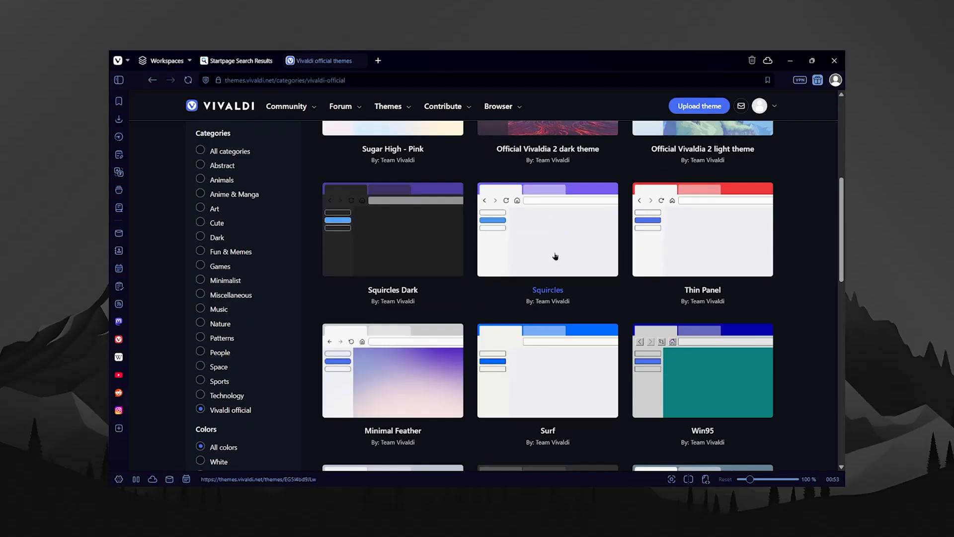
Step: Scroll through the theme gallery to reach the Melons theme
scroll("down", 3)
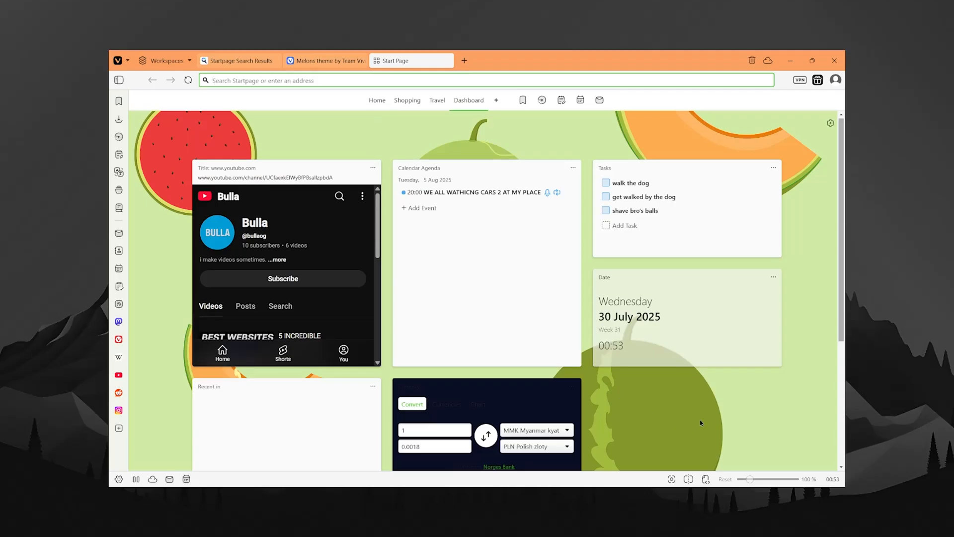
scroll("down", 3)
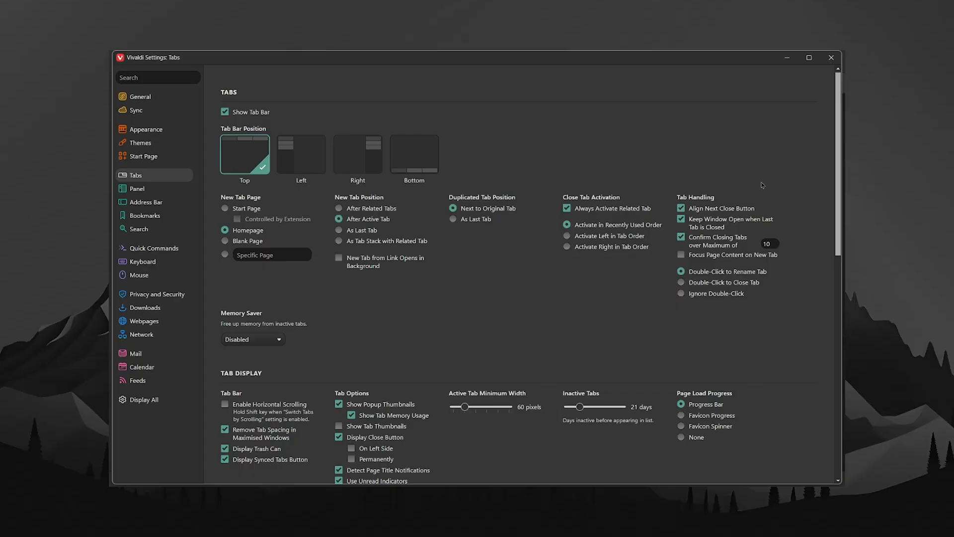
Step: Browse the Tab Features settings and open YouTube in a new tab
left_click(809, 57)
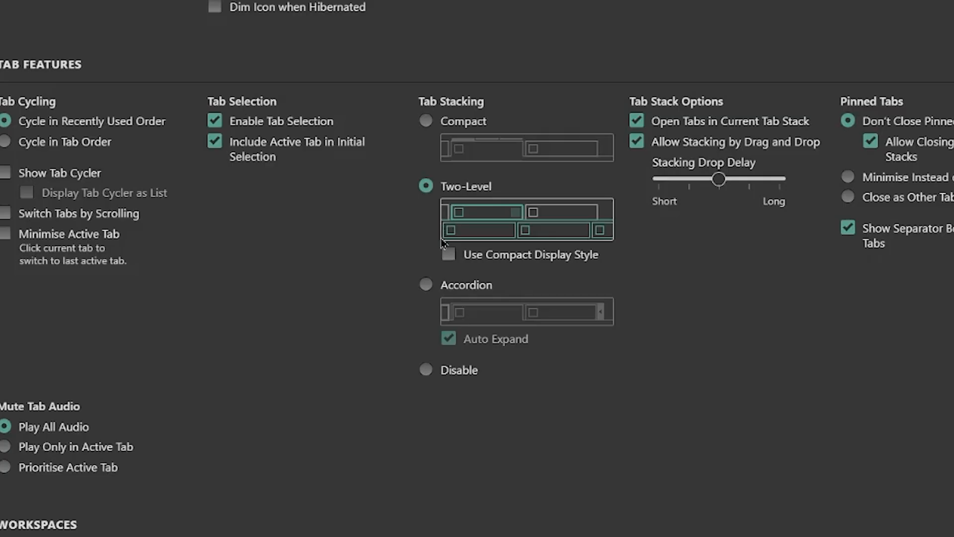
left_click(425, 120)
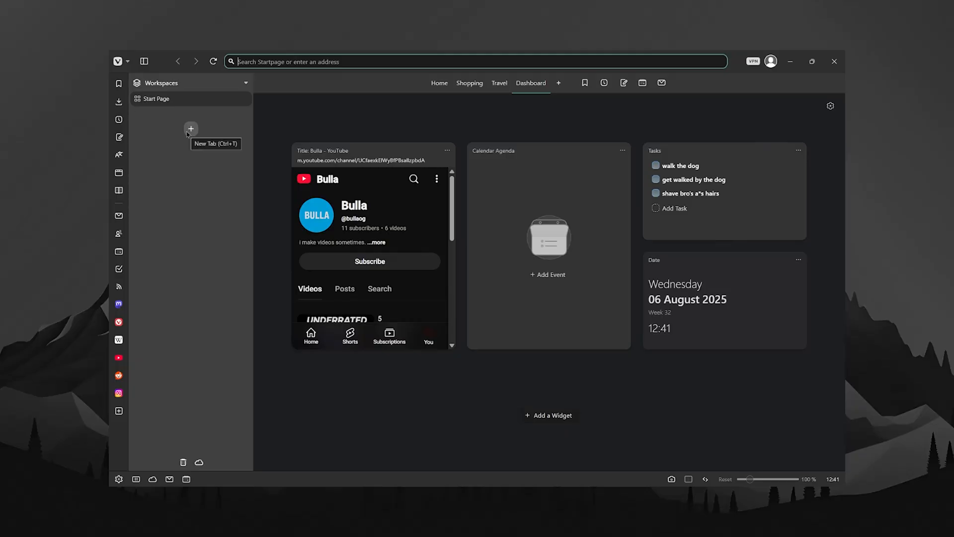
left_click(190, 128)
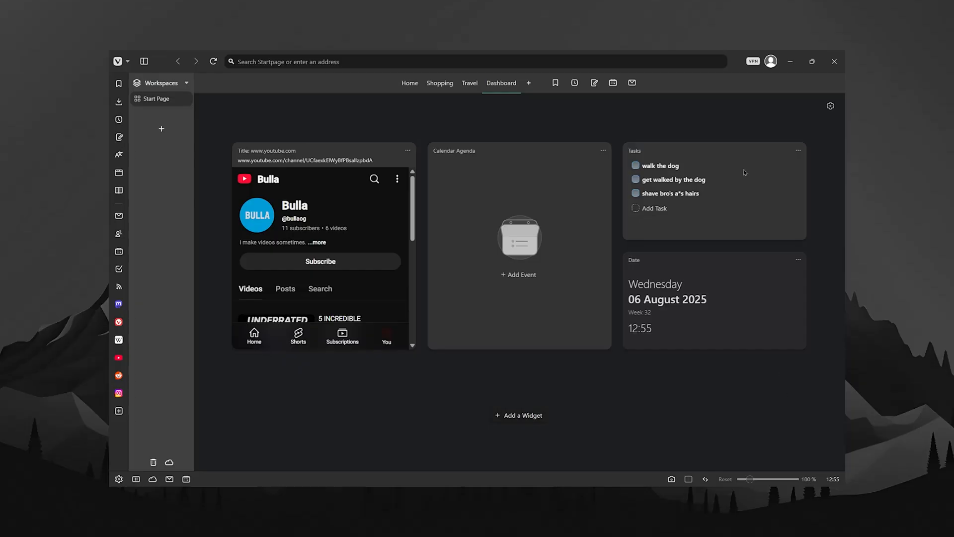
mouse_move(212, 226)
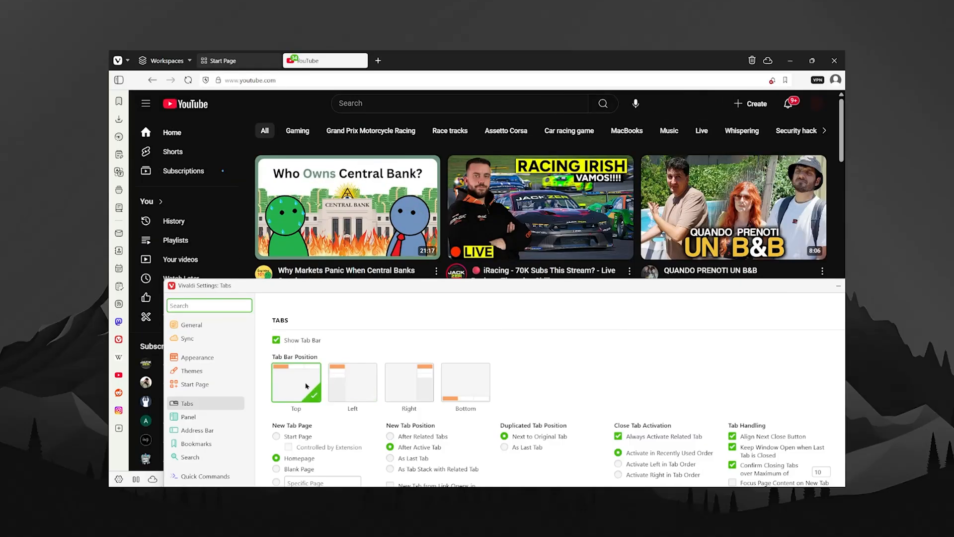
mouse_move(344, 388)
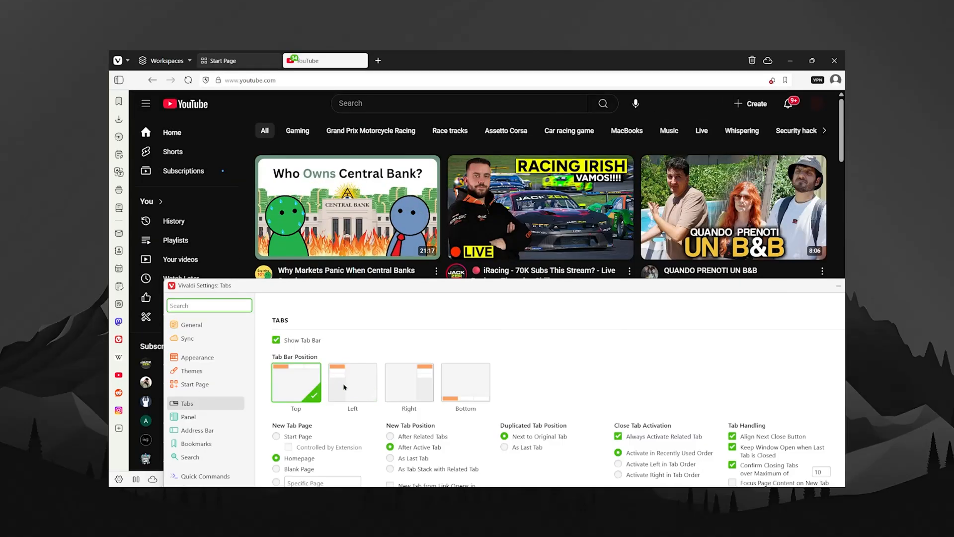
Step: Choose Left as the Tab Bar Position in the Tabs settings
left_click(353, 383)
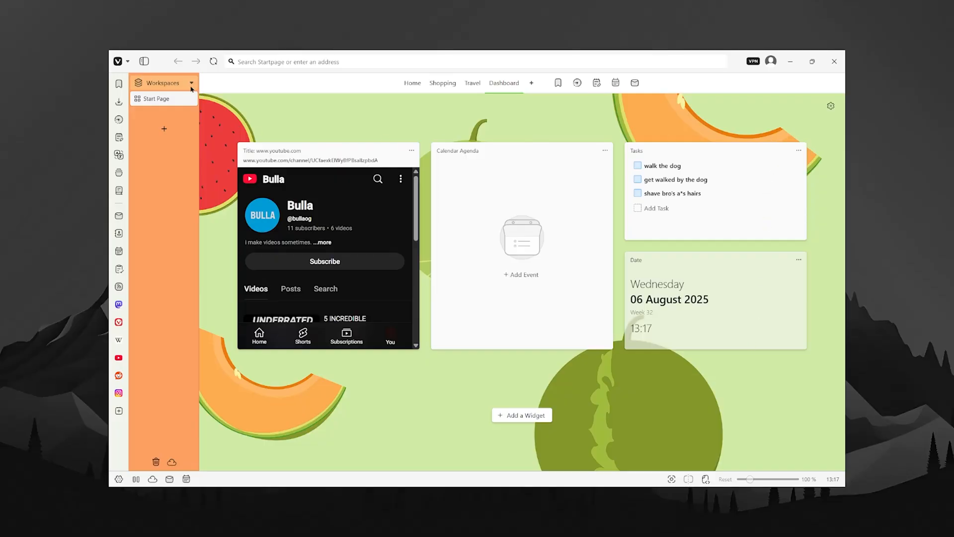
Step: Open the Workspaces list in the tab panel to reach the Workspaces help article
left_click(191, 82)
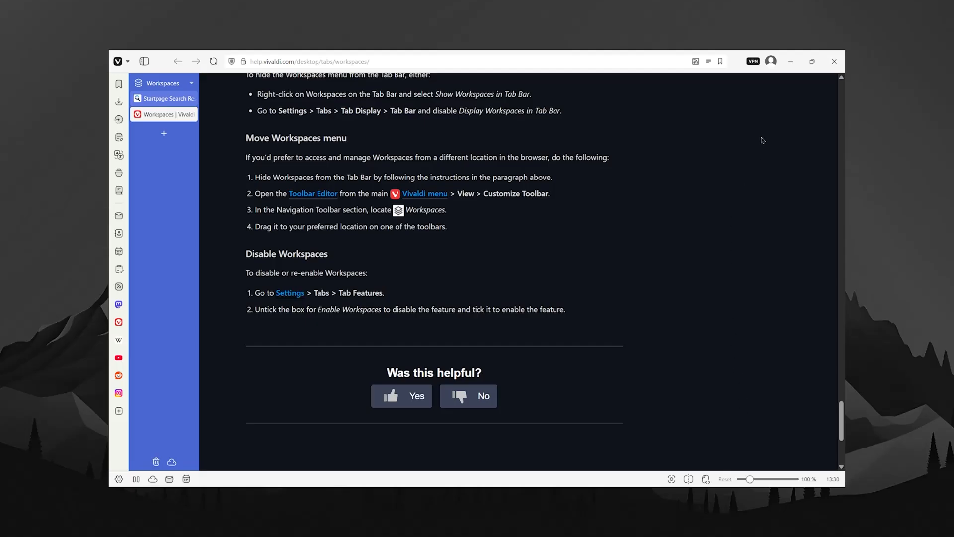
Step: Mark the Workspaces article as not helpful and type 'andate a cagarw' as feedback
left_click(483, 396)
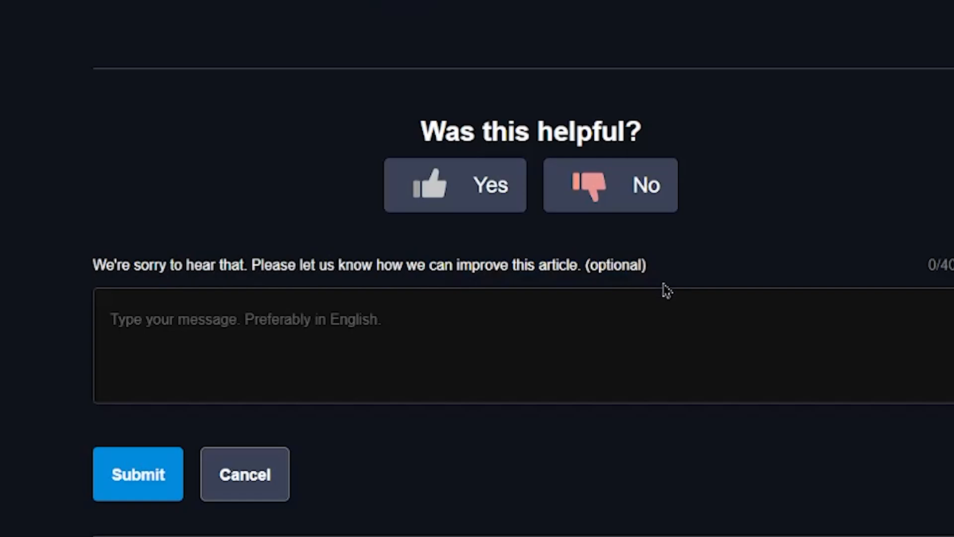
type("andate a cagarw")
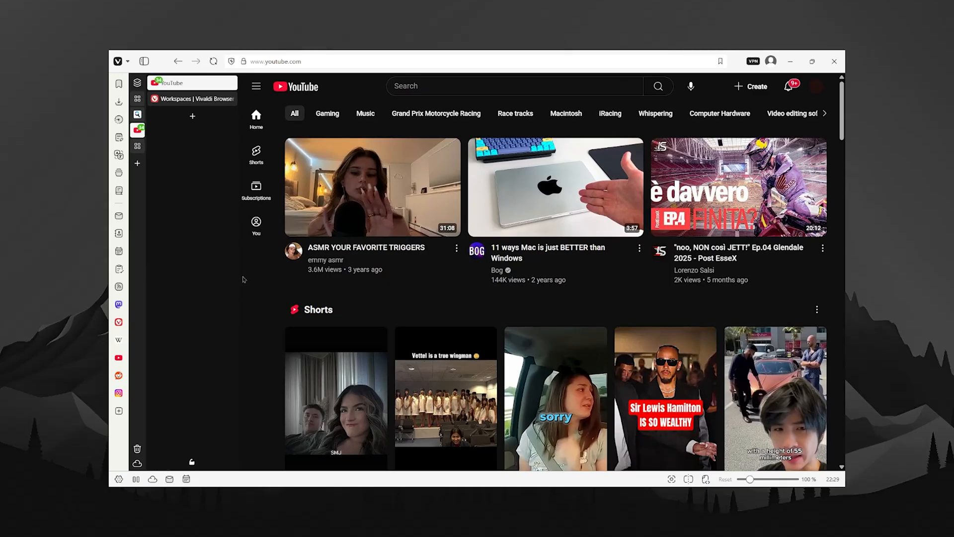
Step: Add Start Page tabs and search Quick Commands for 'ca' to list capture commands
left_click(256, 86)
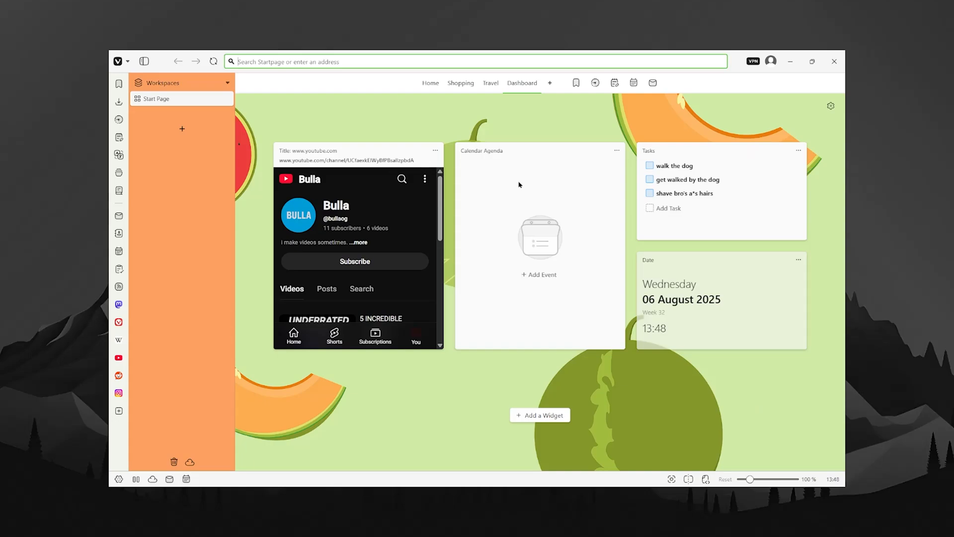
mouse_move(138, 162)
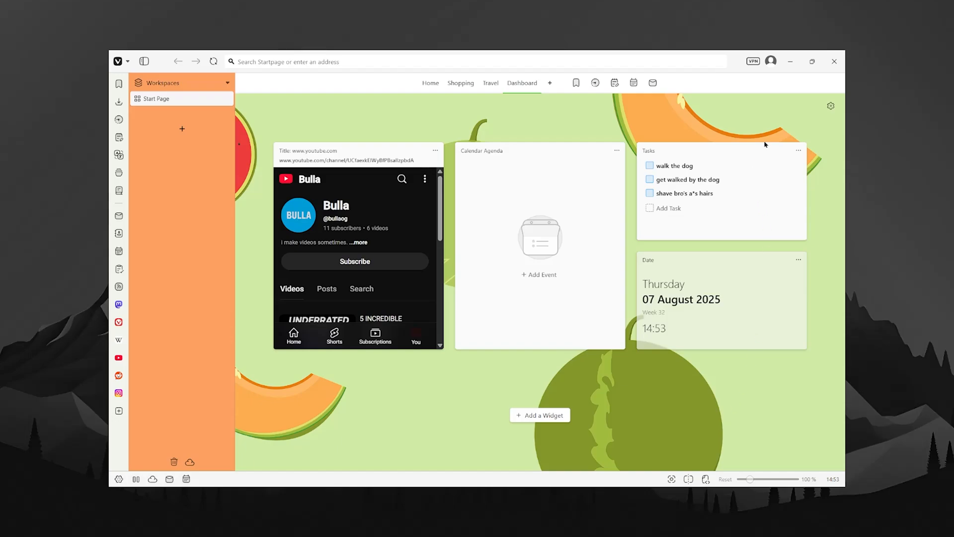
type("ca")
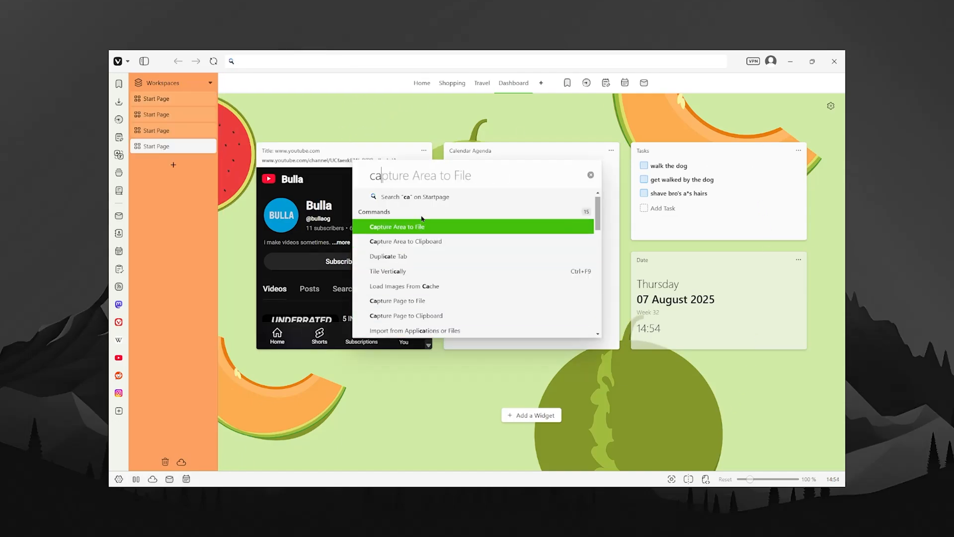
Step: Replace the Quick Commands query with 'sub' to find another command
type("sub")
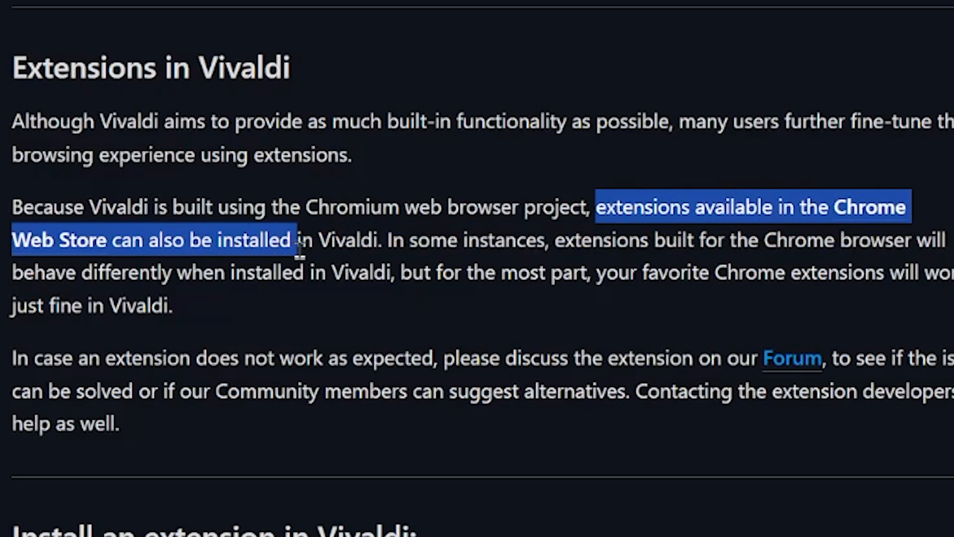
Step: Scroll the 'Extensions in Vivaldi' help article down to the install and import steps
scroll("down", 3)
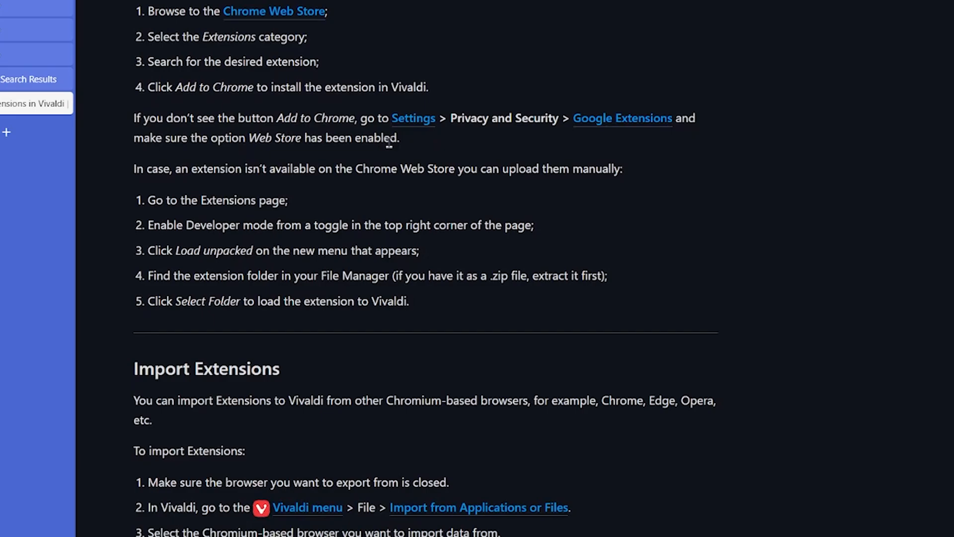